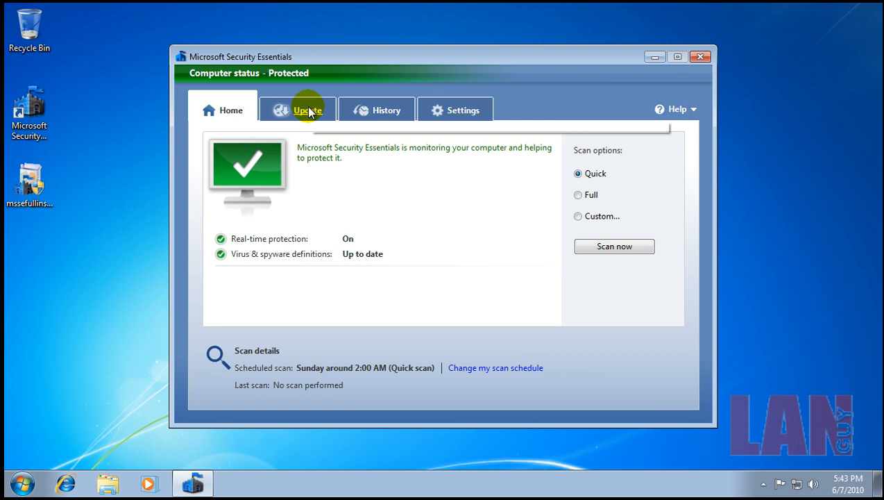
Step: Browse the Settings categories through scheduled scan, real-time protection, excluded files and advanced to Microsoft SpyNet
click(464, 110)
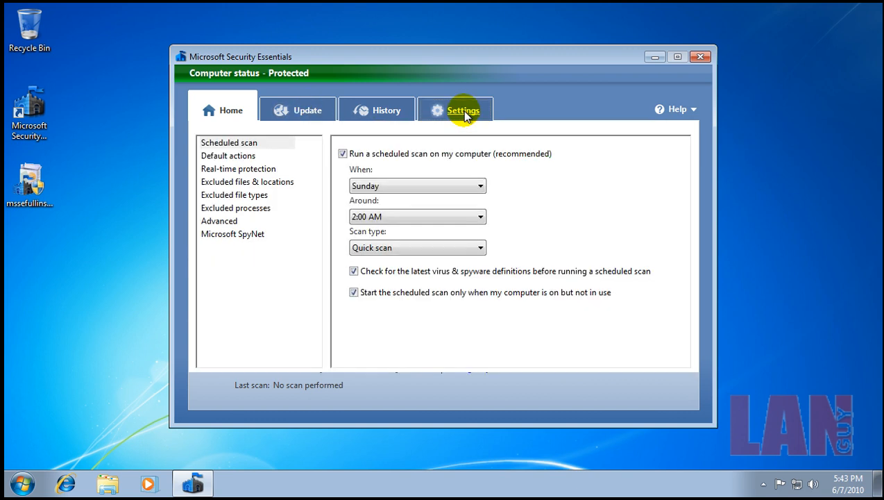
click(464, 109)
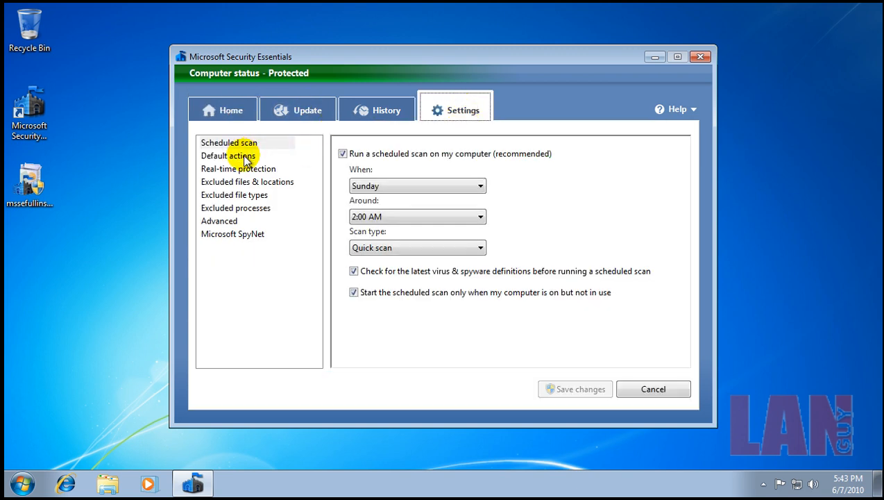
click(239, 170)
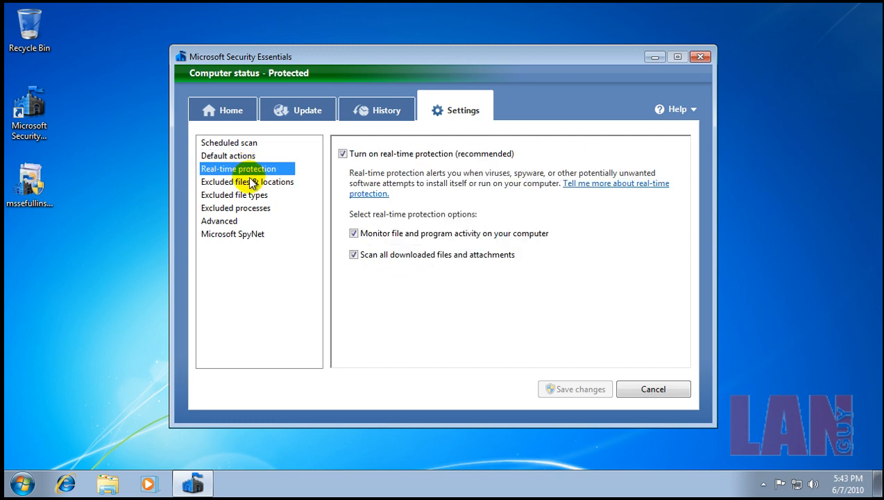
click(233, 194)
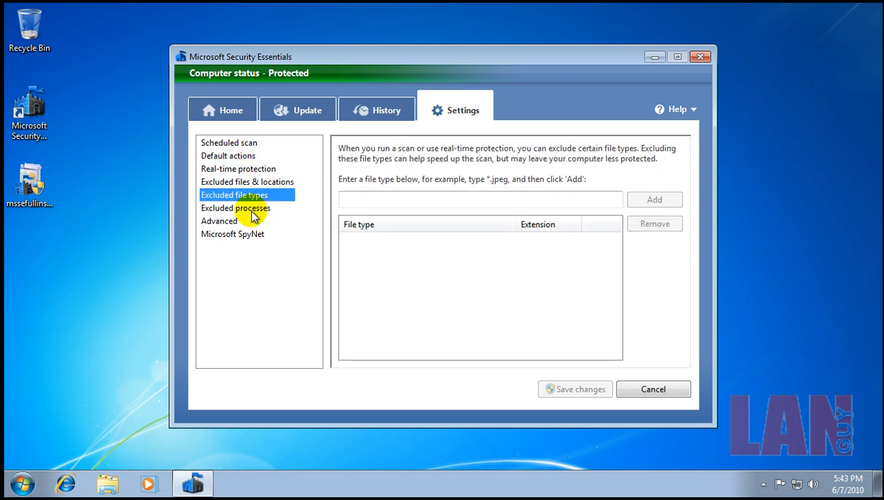
click(219, 221)
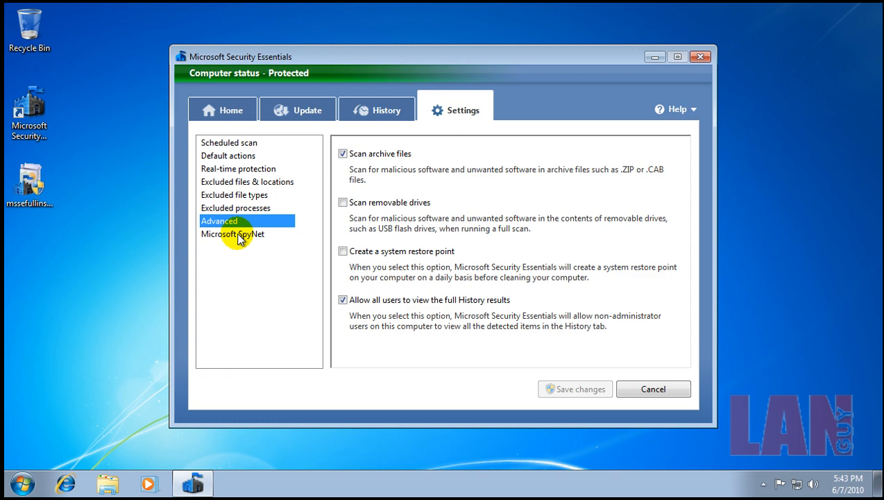
click(233, 234)
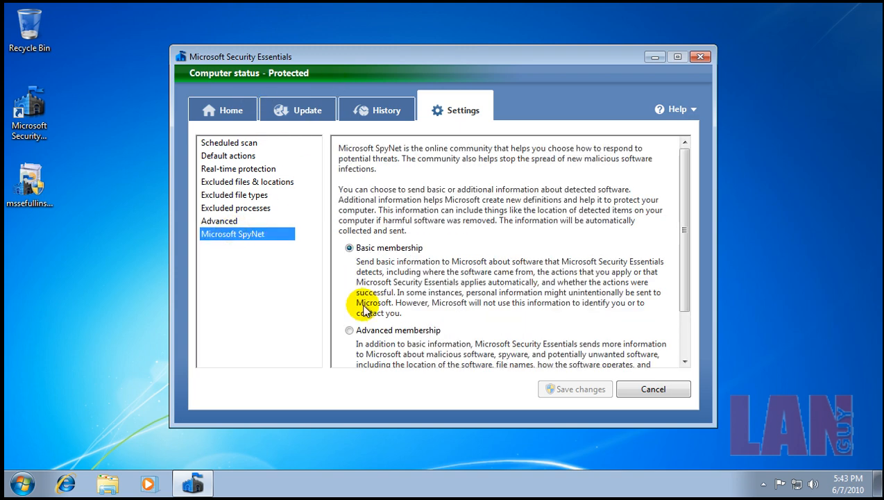
mouse_move(350, 332)
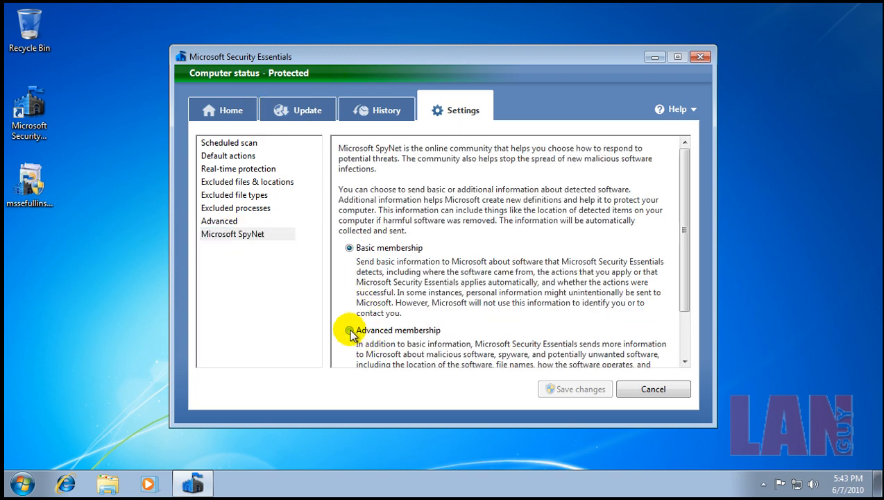
Step: Switch SpyNet to Advanced membership and save the change
click(349, 331)
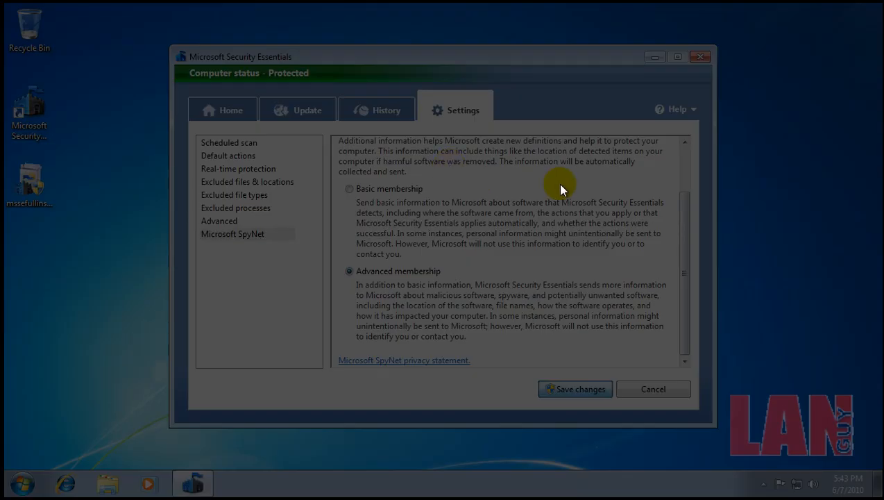
mouse_move(569, 243)
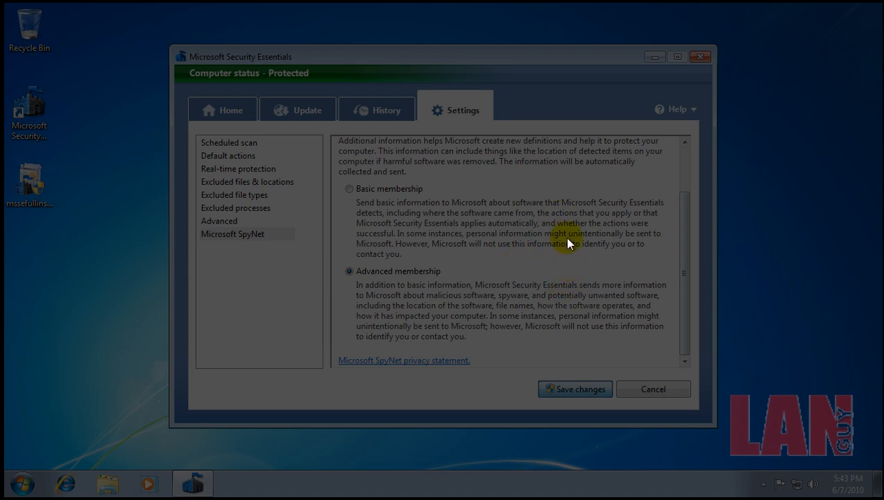
click(575, 389)
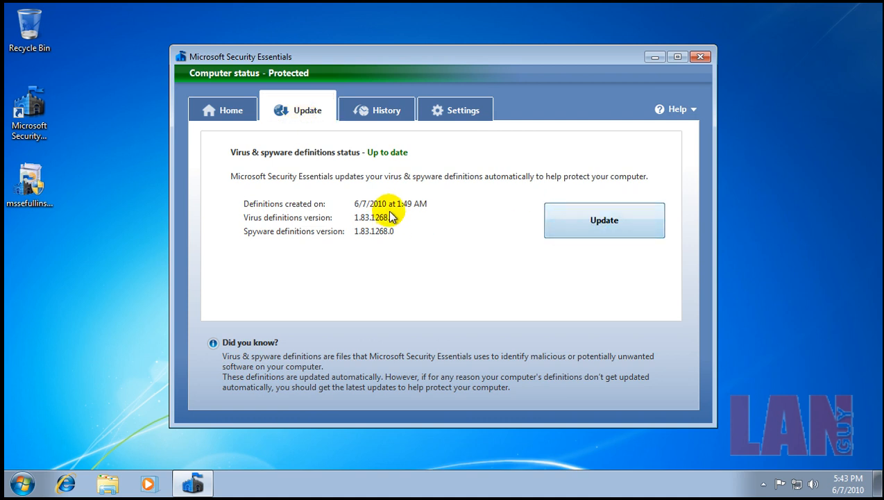
Step: Update definitions to version 1.83.1291.0 and open the desktop text file of download links in Notepad
click(602, 219)
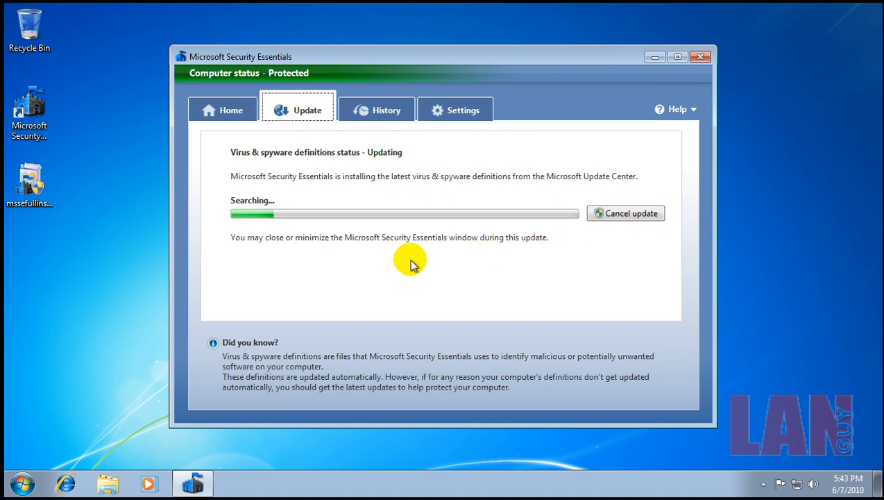
mouse_move(293, 343)
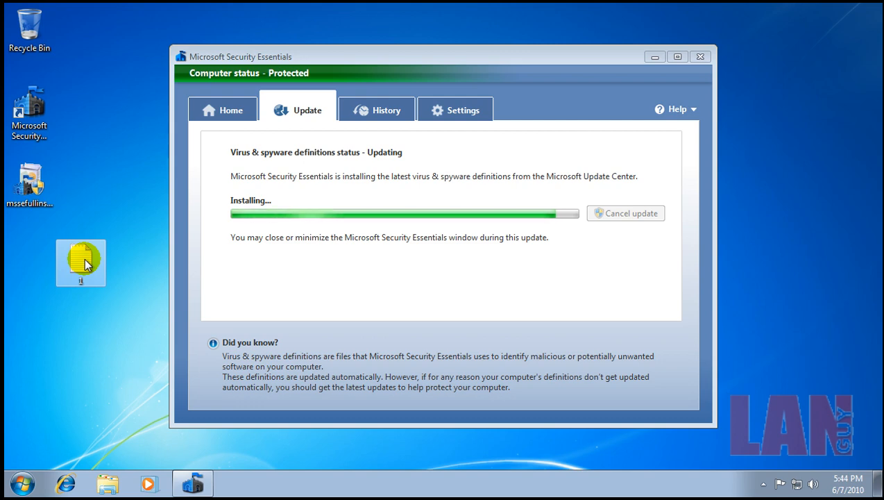
double_click(81, 262)
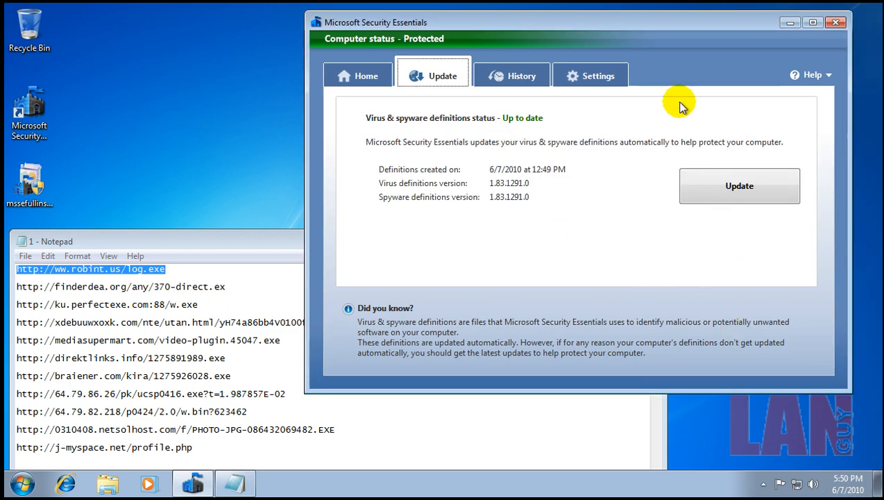
mouse_move(836, 22)
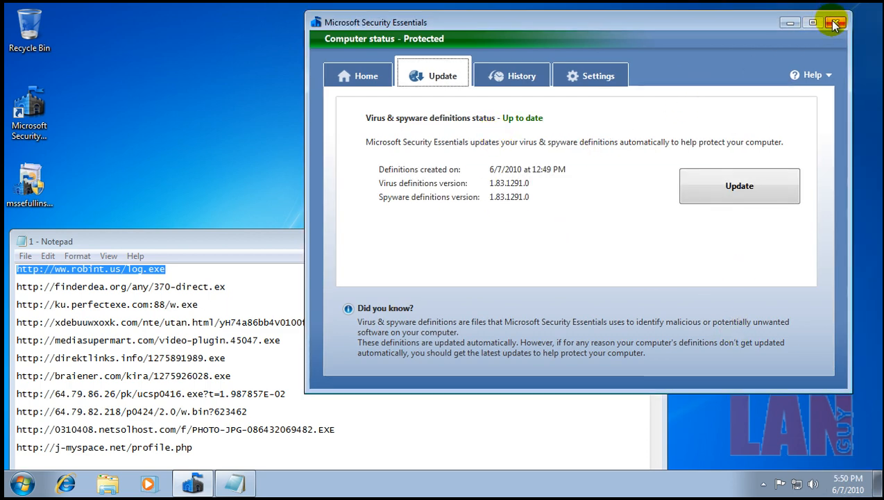
Step: Close Security Essentials, launch Internet Explorer and start saving 370-direct.ex from finderdea.org into Downloads
click(836, 22)
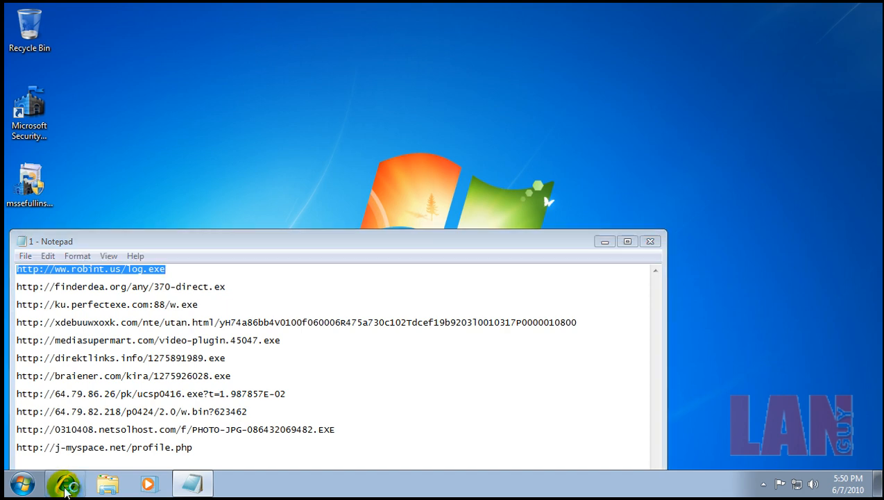
click(66, 483)
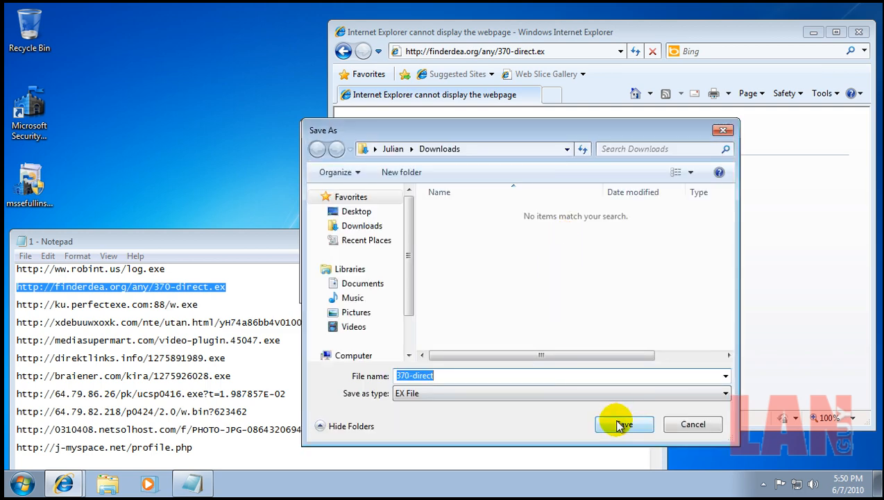
click(623, 425)
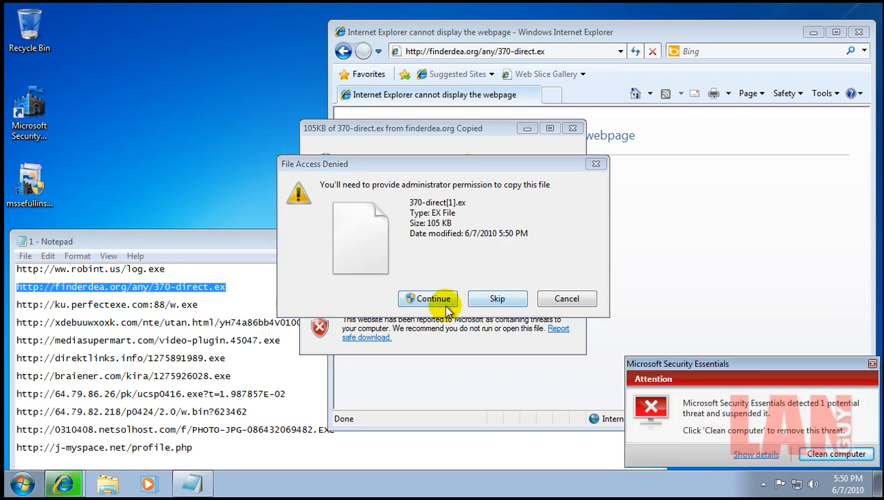
click(428, 299)
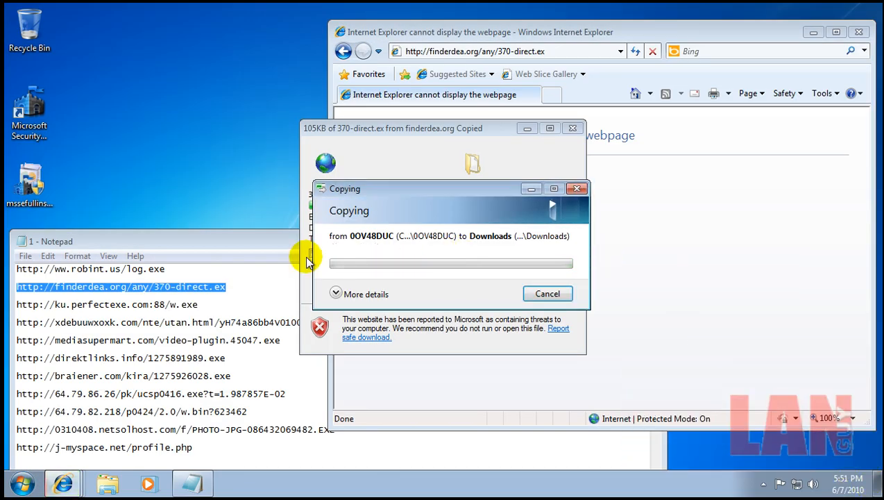
Step: Cancel the 370-direct.ex download after Security Essentials flags it as a threat
click(547, 293)
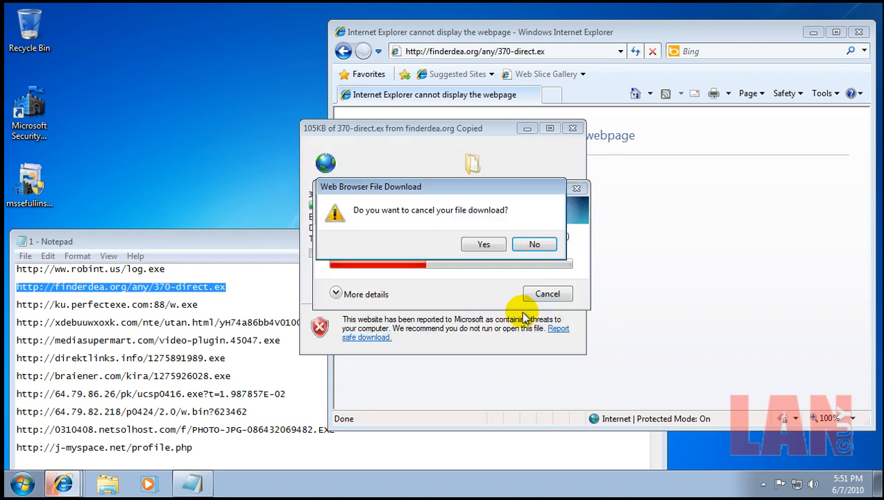
click(534, 244)
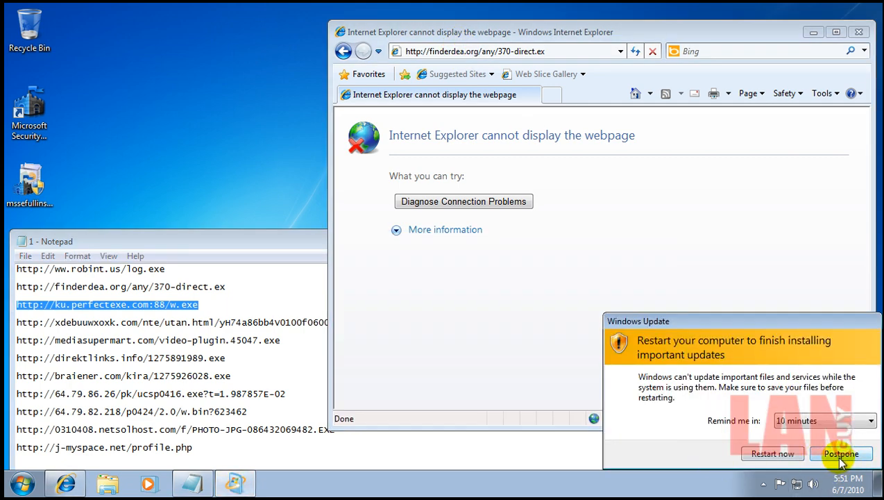
Step: Postpone the Windows Update restart, then save and open the downloaded file from xdebuuwxokx.com
click(841, 453)
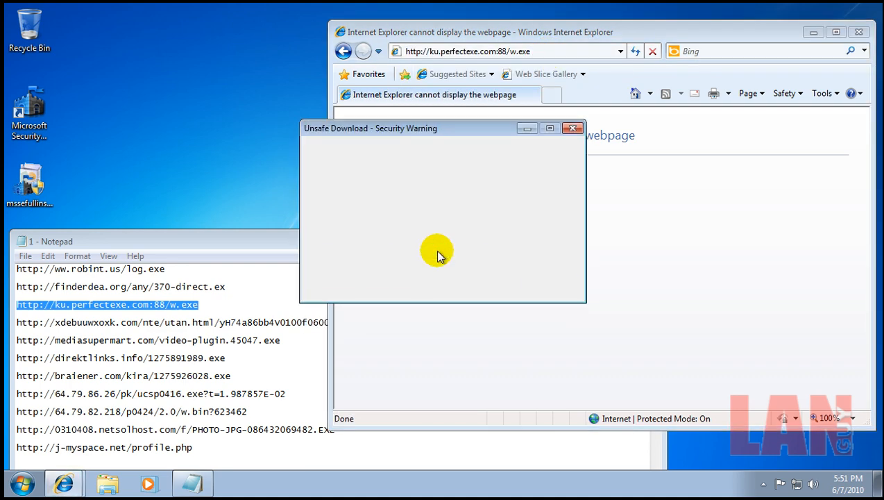
click(574, 128)
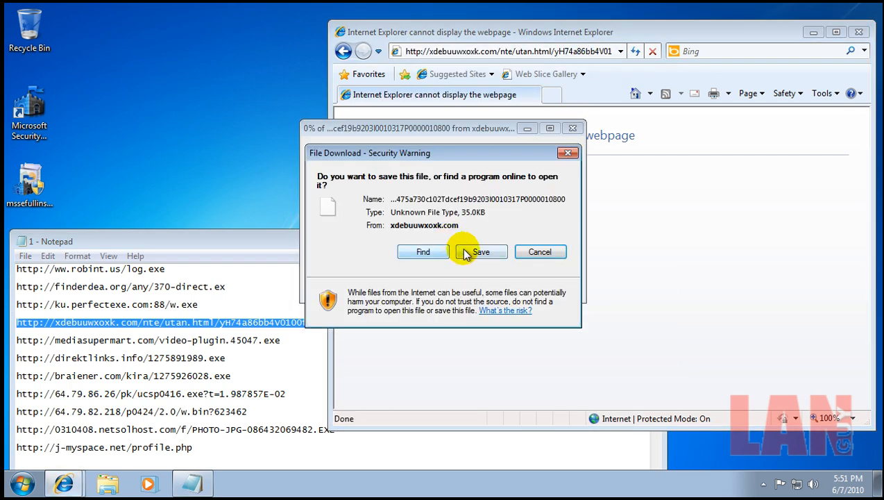
click(480, 251)
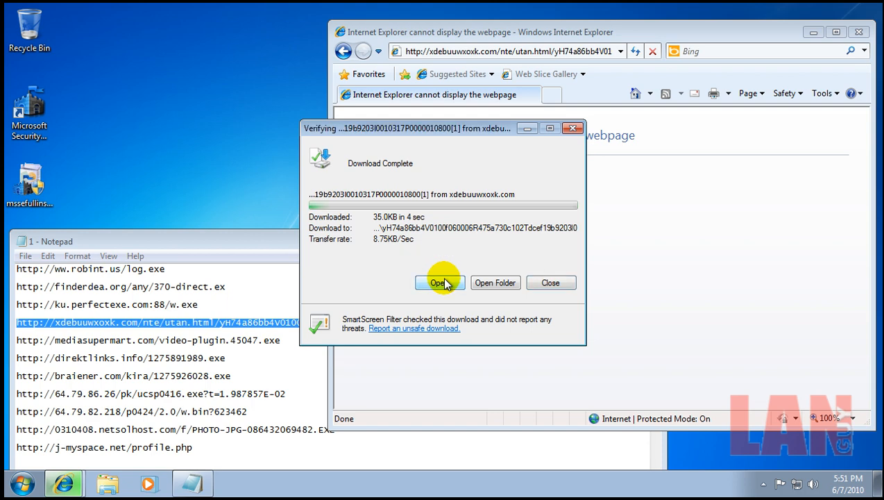
click(437, 283)
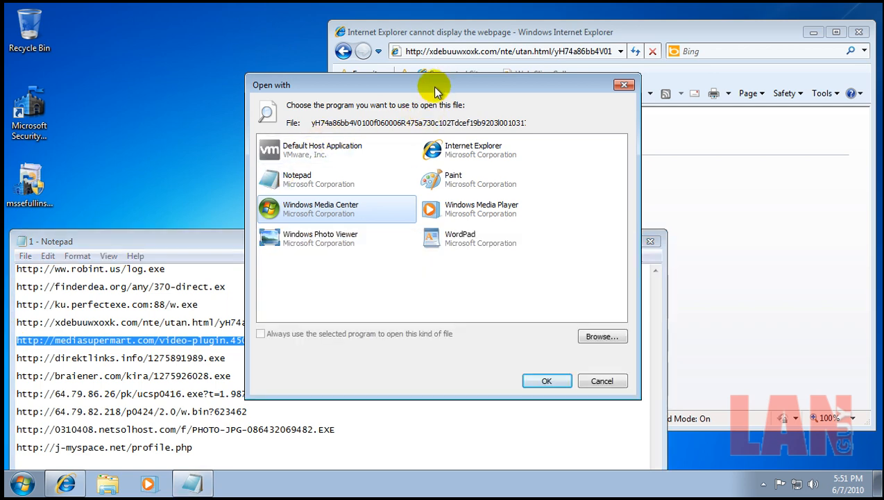
click(601, 380)
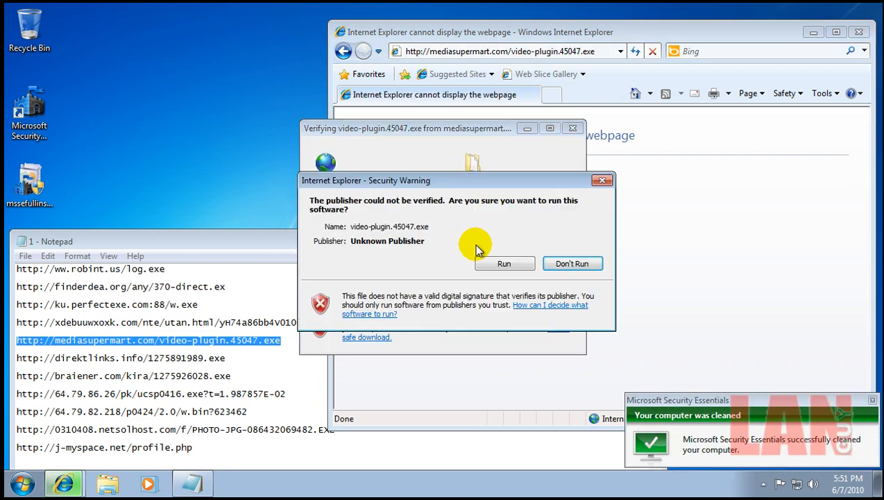
Step: Run the unverified video plugin anyway and dismiss the Security Essentials cleaned notice
click(571, 264)
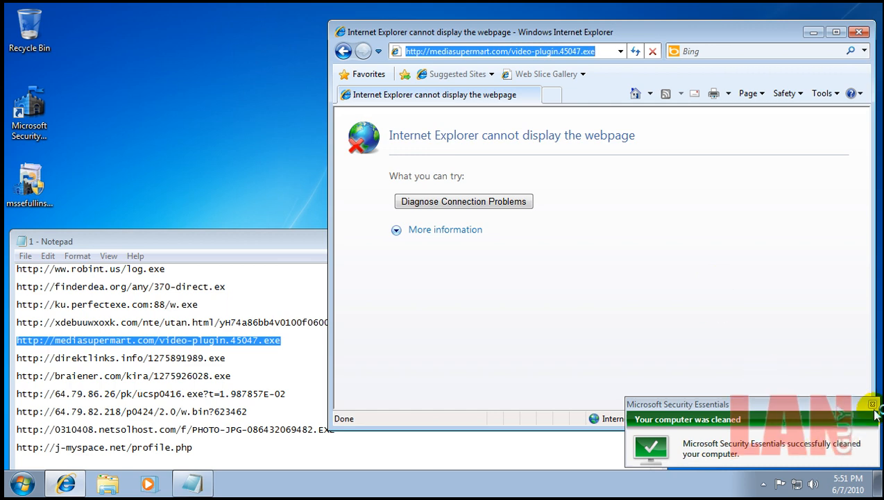
click(872, 403)
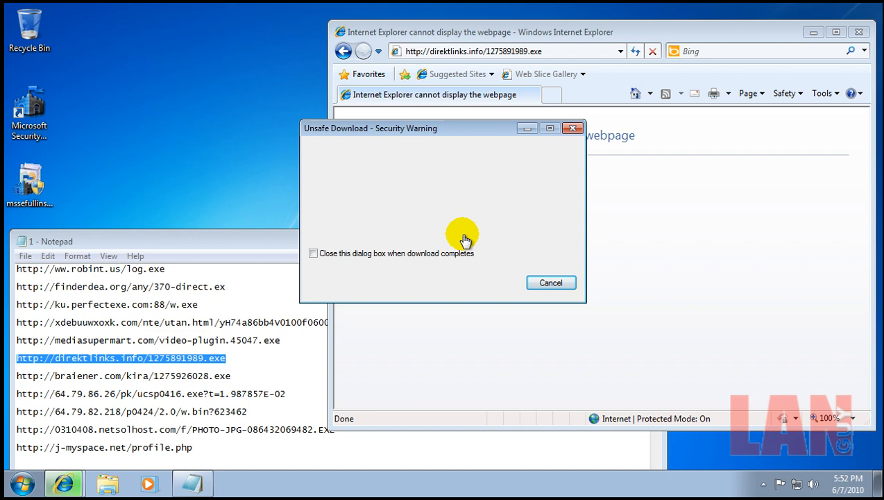
click(549, 283)
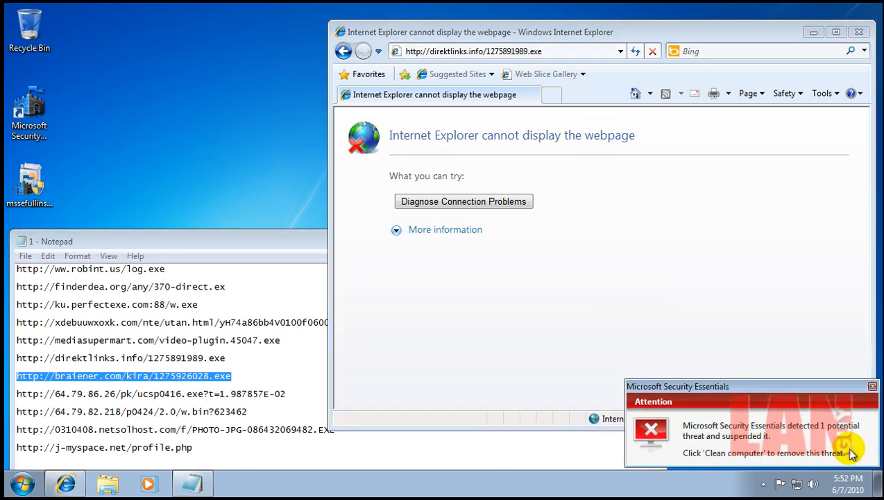
Step: Dismiss the threat alert and run the 1275926028.exe application downloaded from braiener.com
click(510, 50)
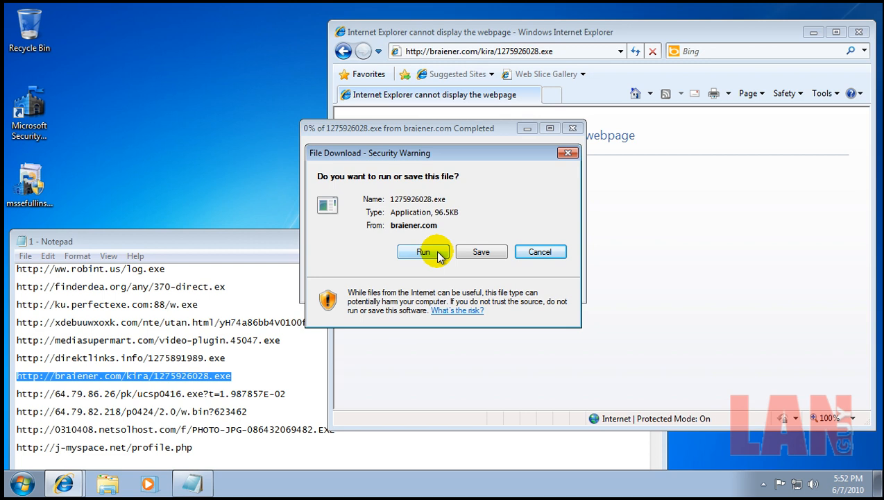
click(423, 251)
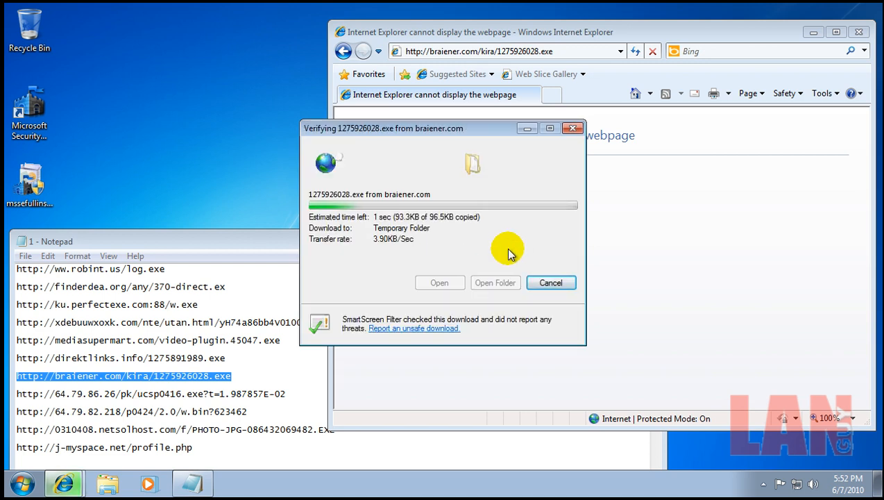
mouse_move(497, 243)
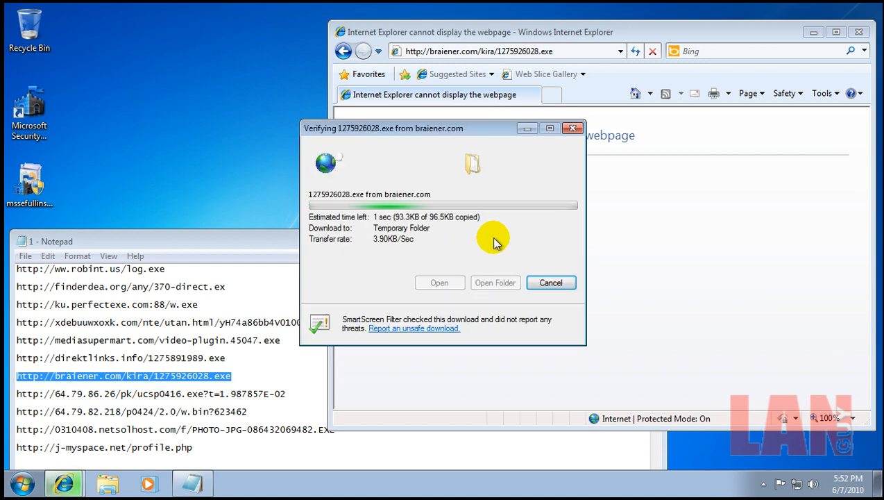
click(438, 283)
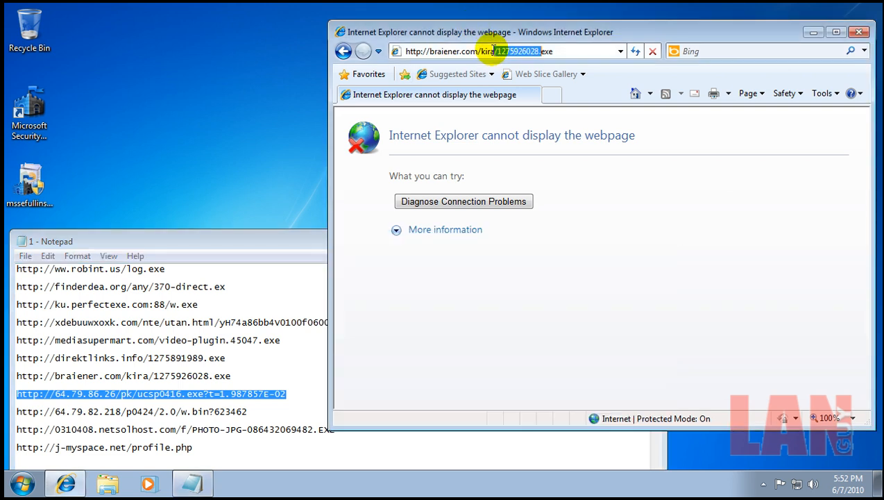
Step: Attempt to save the ucsp0416 file from 64.79.86.26 into Downloads, then cancel the denied copy
click(507, 50)
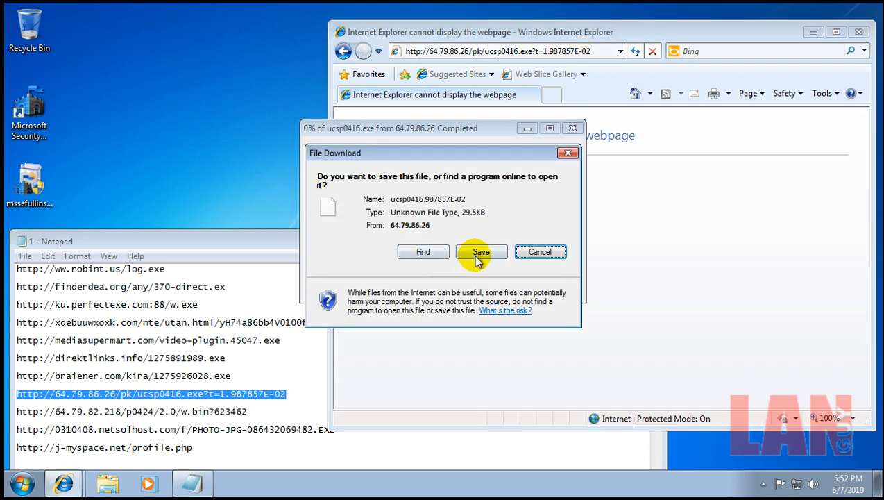
click(480, 251)
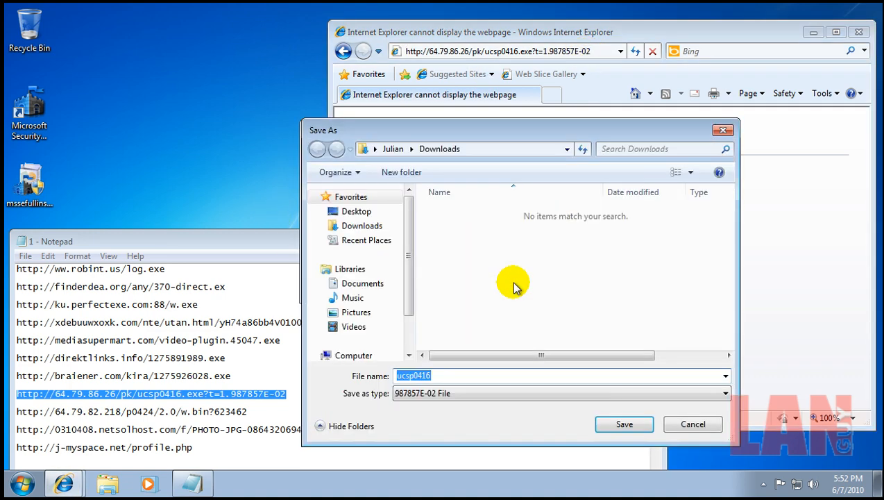
click(623, 424)
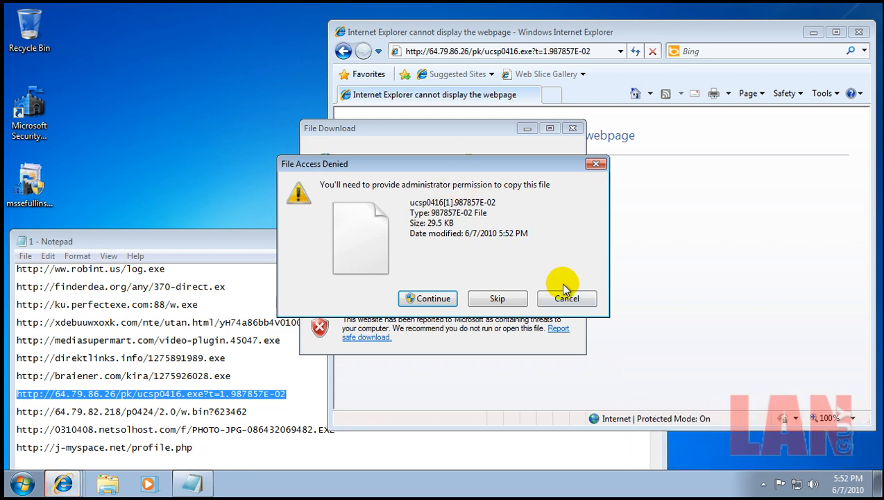
click(428, 297)
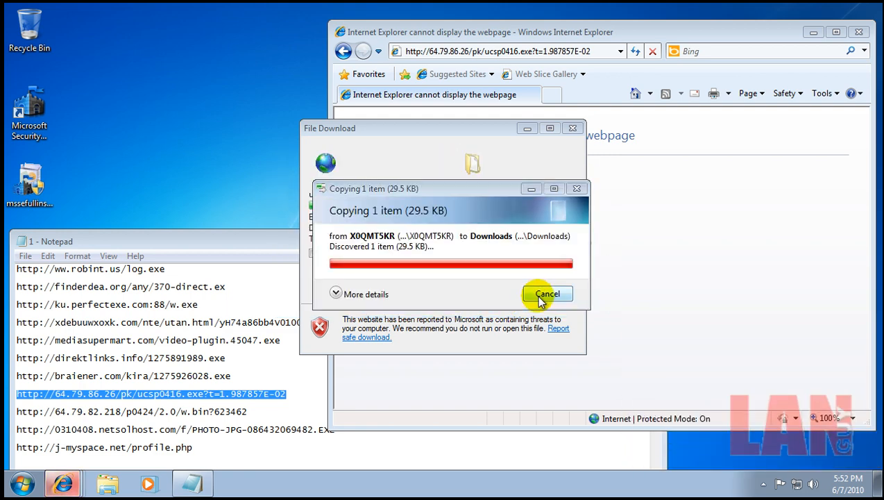
click(546, 292)
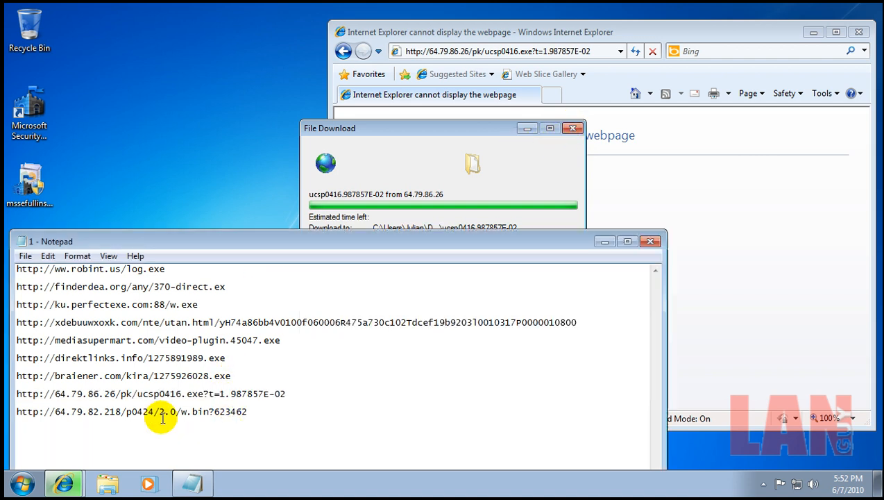
Step: Try saving w[1].bin from 64.79.82.218 with administrator permission and close the access denied message
triple_click(131, 411)
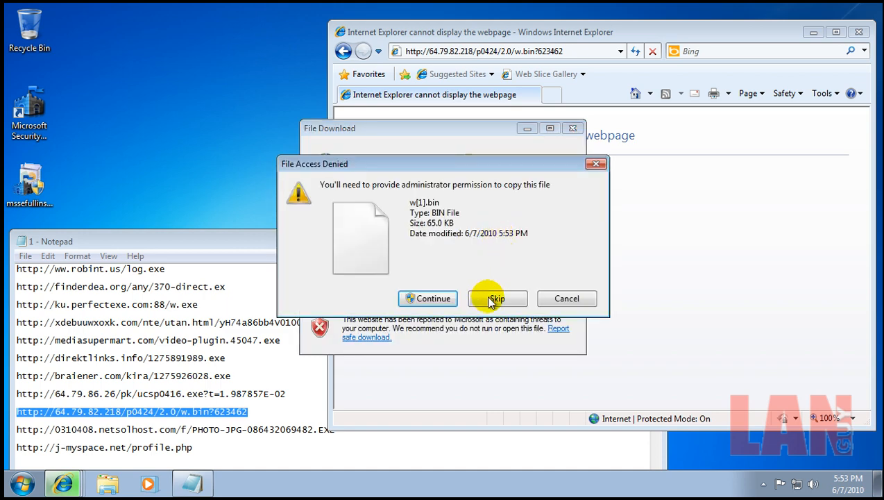
click(497, 298)
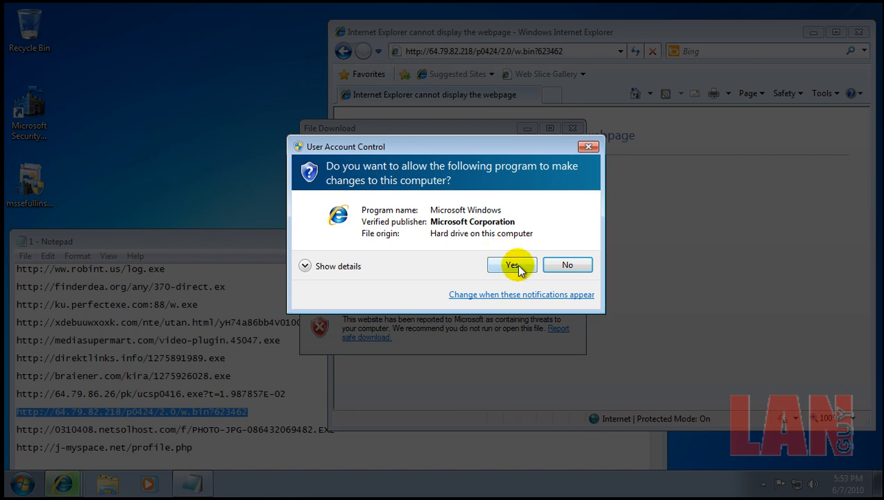
click(512, 264)
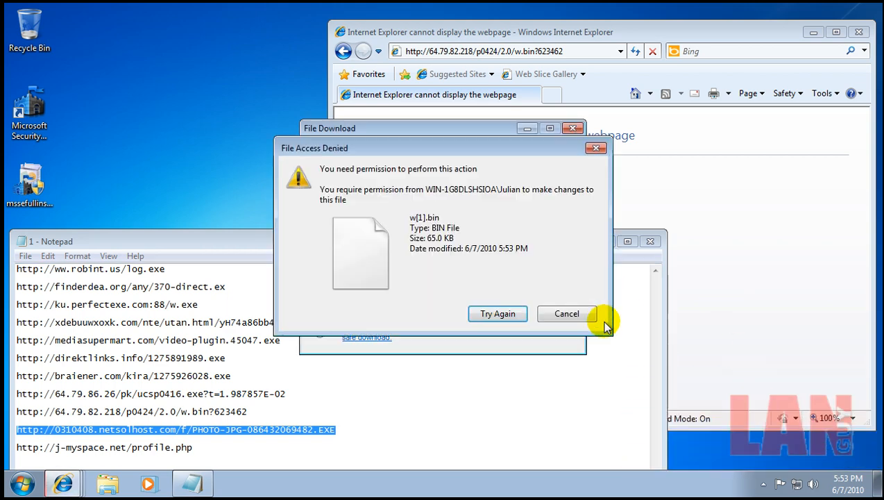
click(566, 314)
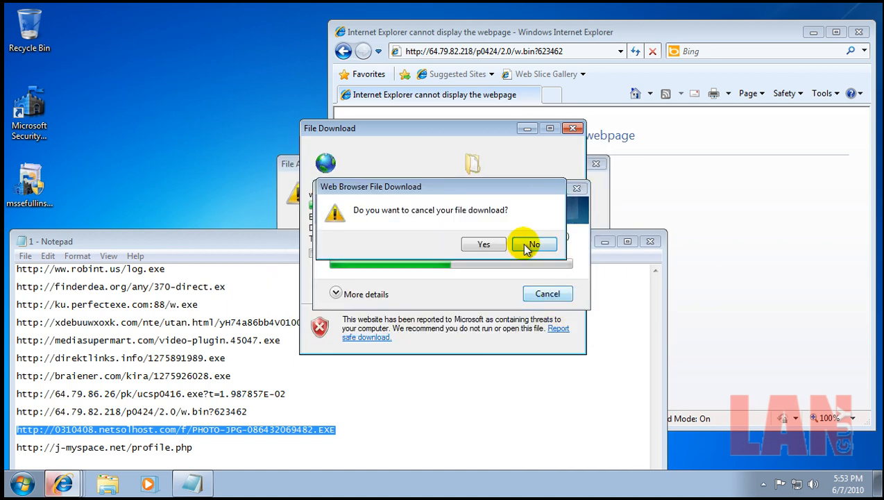
click(533, 245)
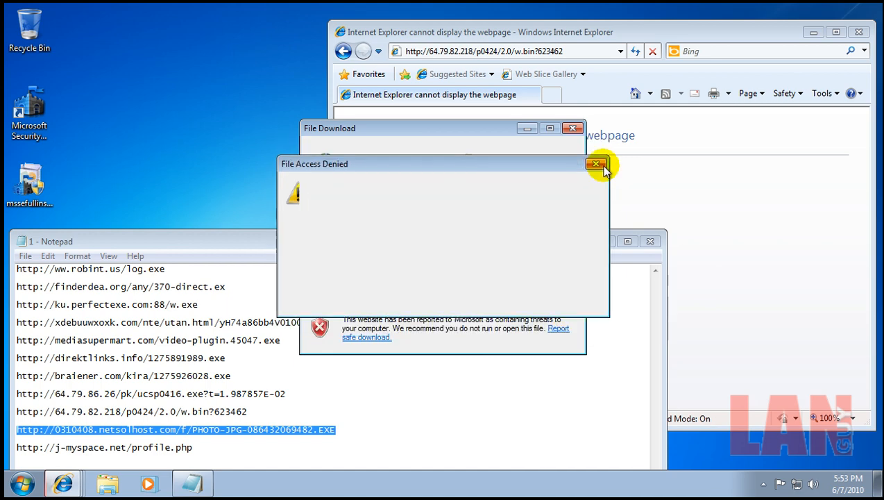
click(595, 164)
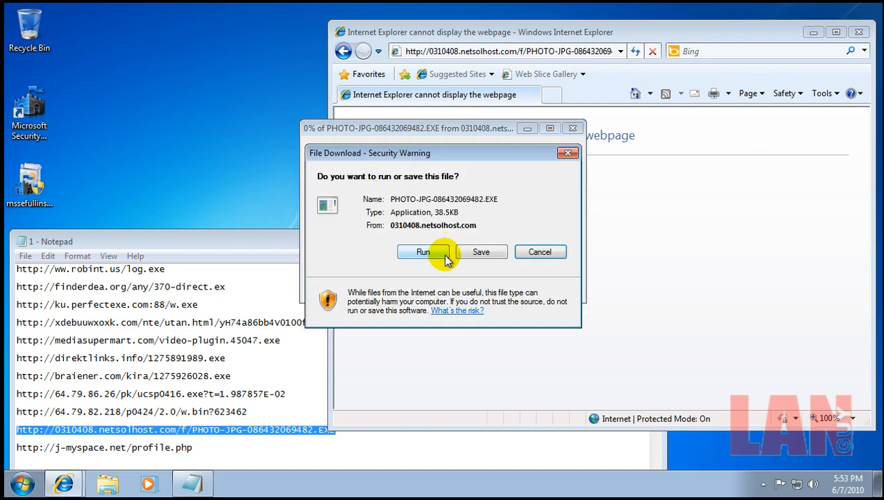
Step: Run PHOTO-JPG-086432069482.EXE, let Security Essentials clean the threat, and download the flagged j-myspace.net image anyway
click(423, 251)
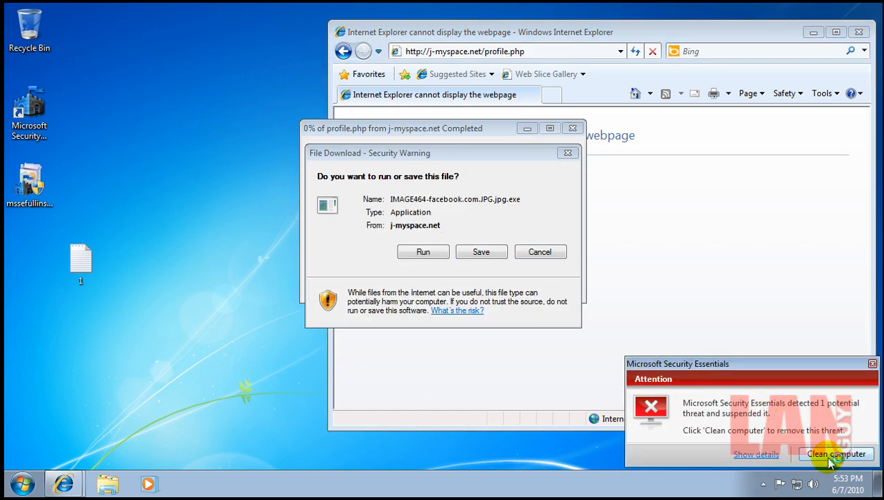
click(422, 251)
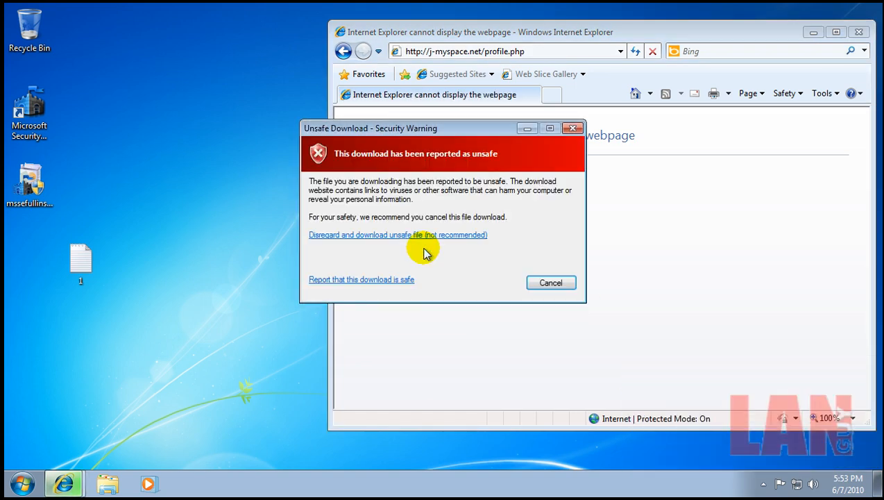
click(397, 234)
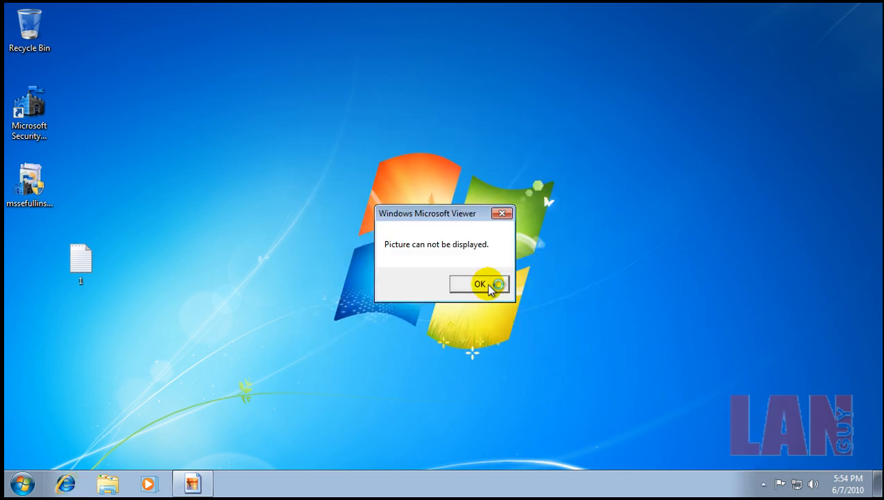
Step: Acknowledge the 'Picture can not be displayed' message and peek at the hidden notification area icons
click(480, 284)
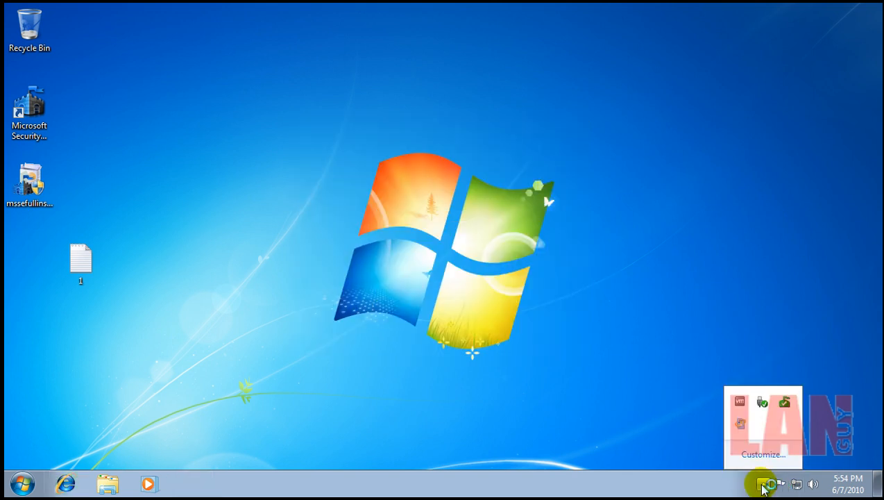
click(769, 483)
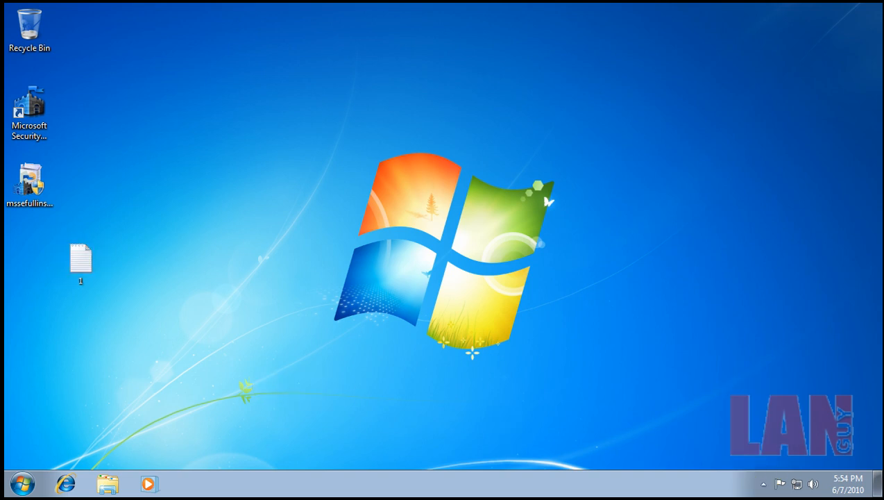
click(19, 483)
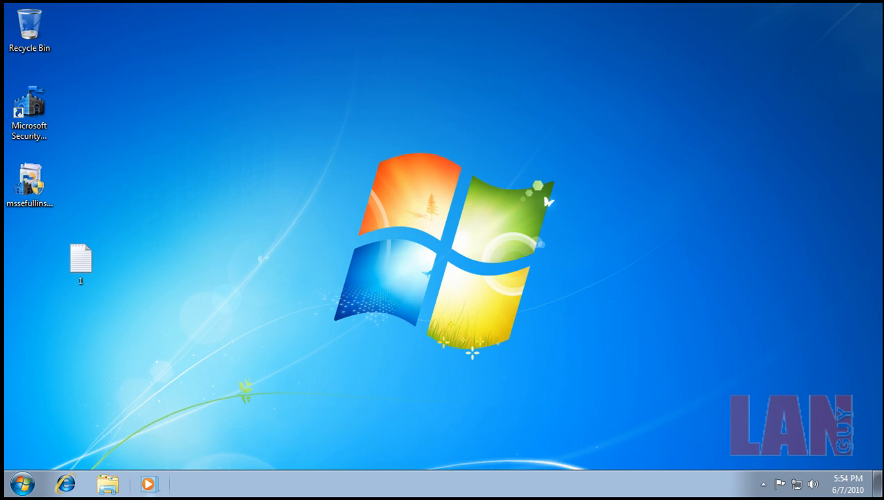
mouse_move(149, 483)
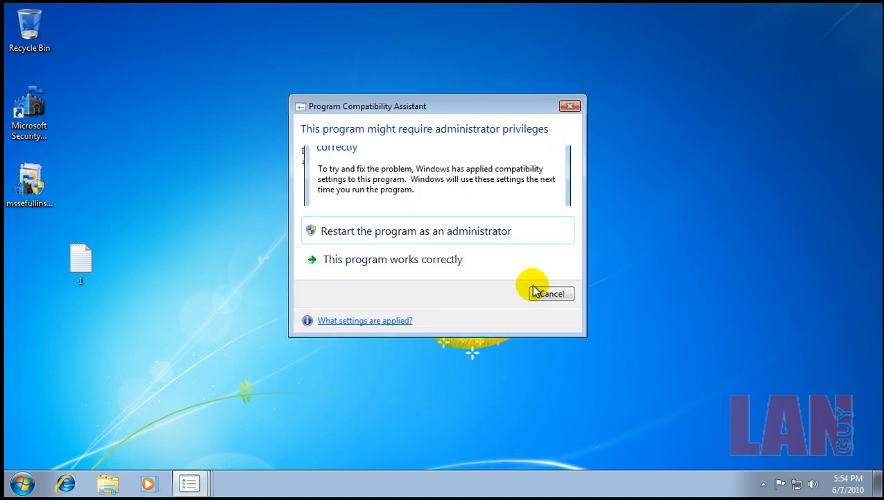
Step: Dismiss the Program Compatibility warning and force the pending Windows restart
click(550, 292)
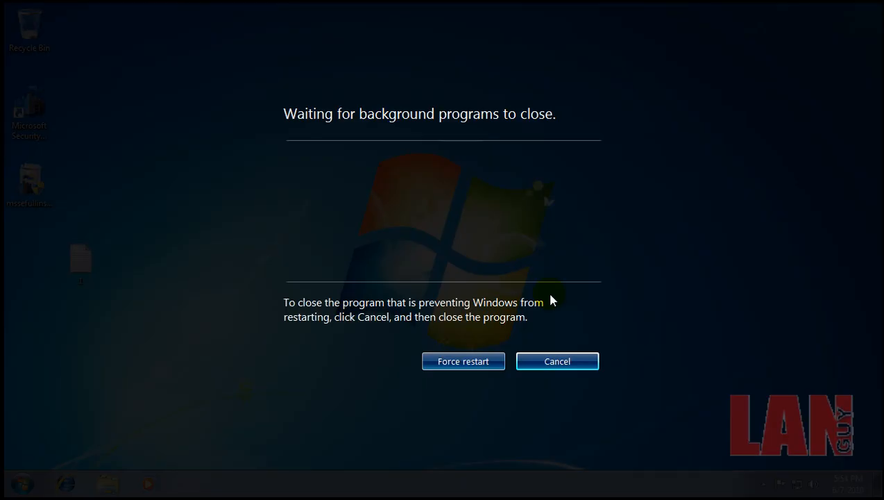
click(557, 360)
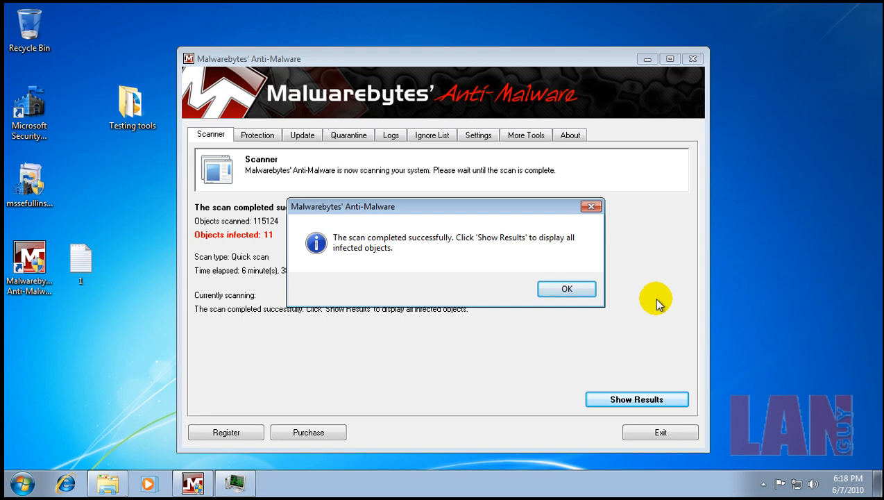
Step: Check the running tray programs, then show the Malwarebytes quick-scan results listing 11 infected objects
click(764, 483)
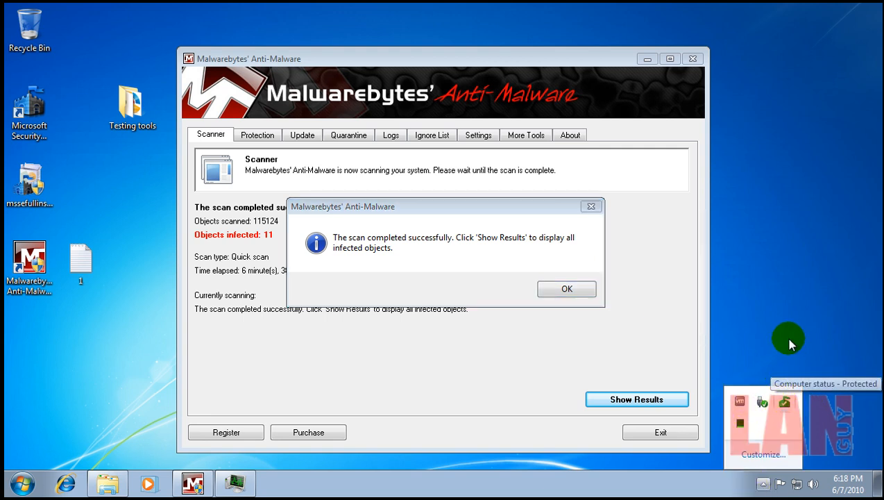
mouse_move(622, 294)
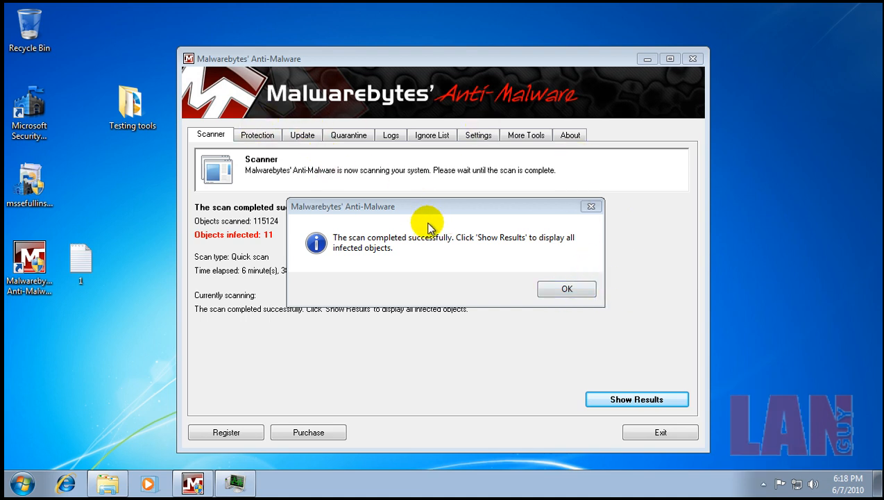
click(566, 289)
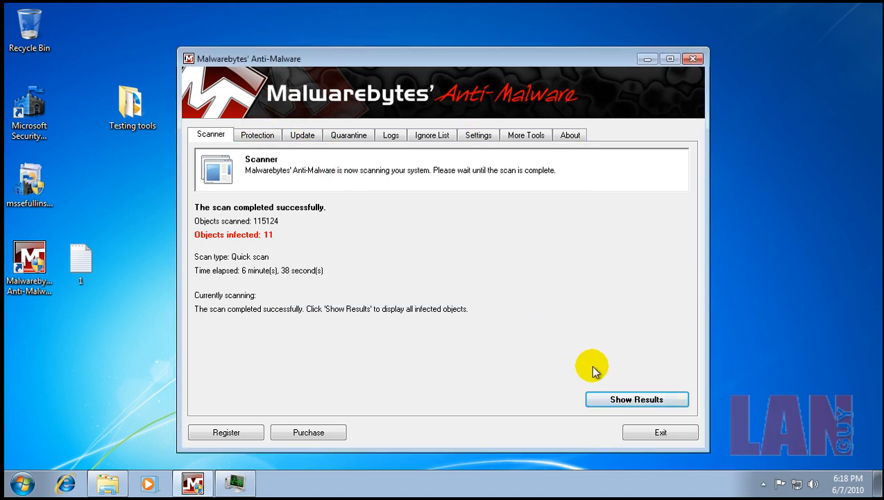
click(636, 399)
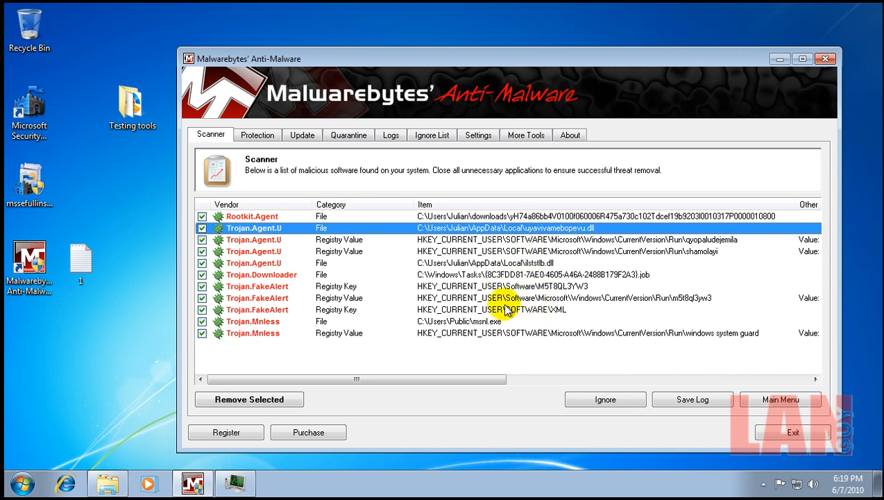
mouse_move(505, 302)
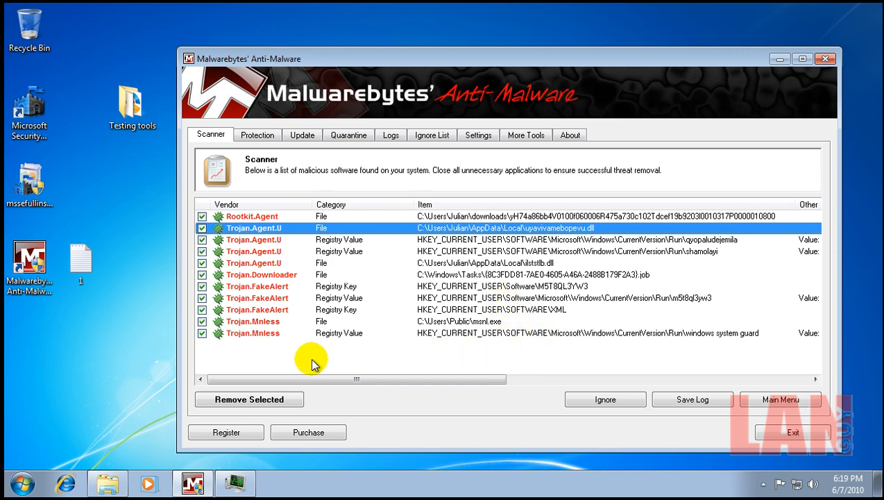
click(250, 399)
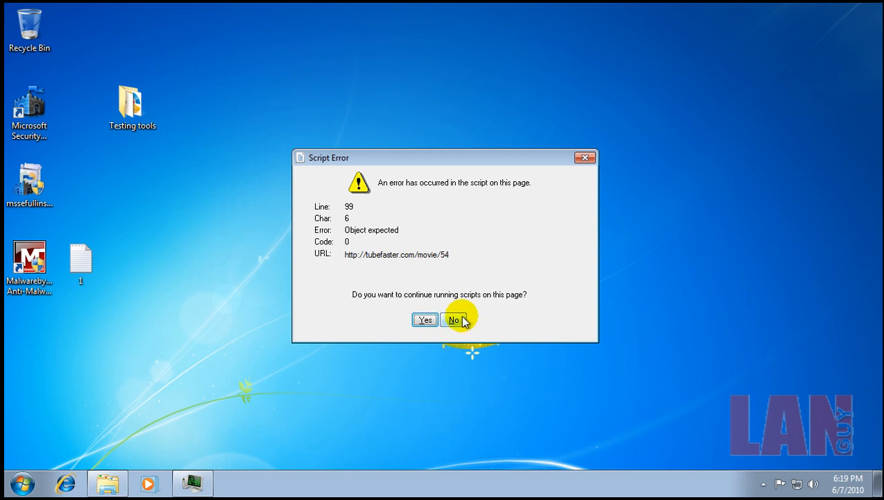
Step: Stop running scripts on both Script Error dialogs
click(452, 319)
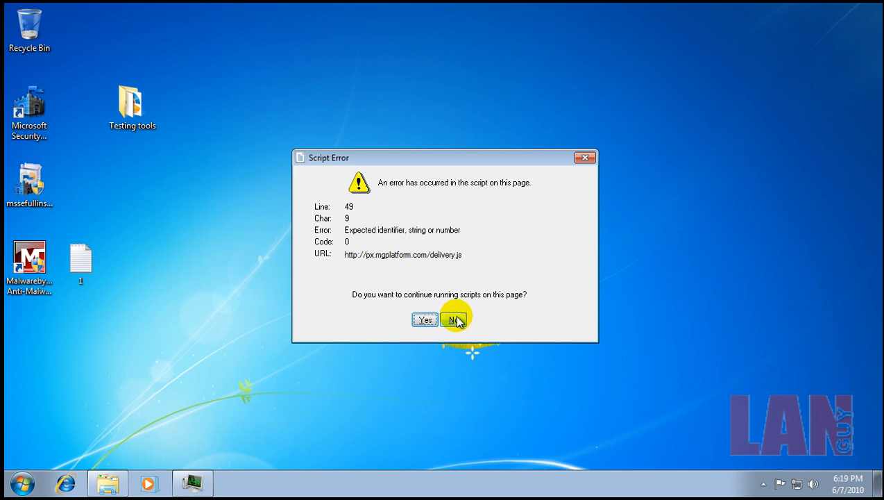
click(452, 320)
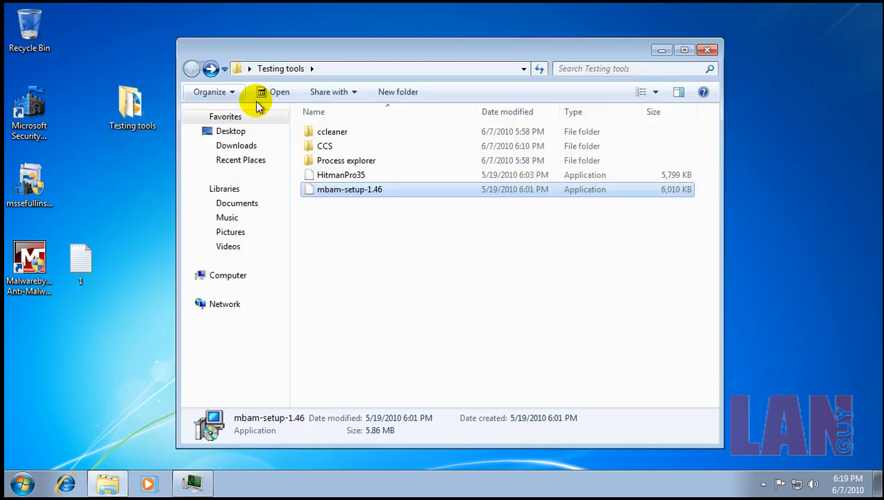
Step: Launch HitmanPro35 from the Testing tools folder and allow it through User Account Control
click(341, 175)
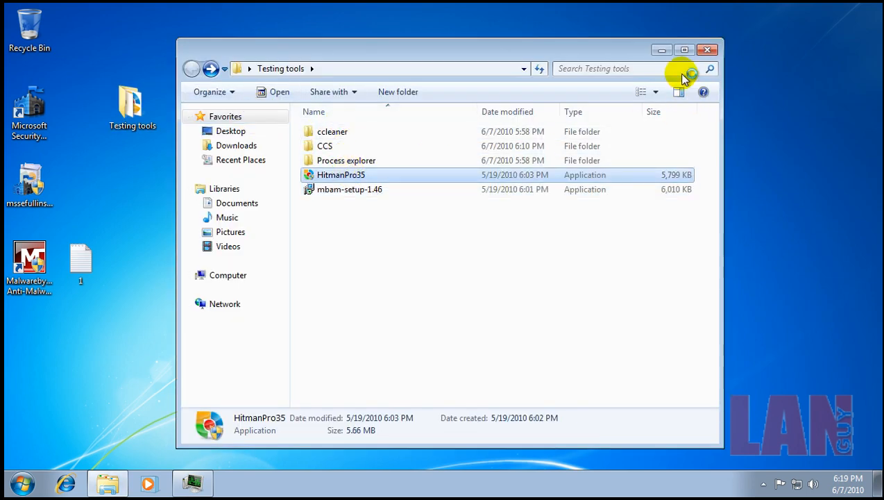
double_click(341, 174)
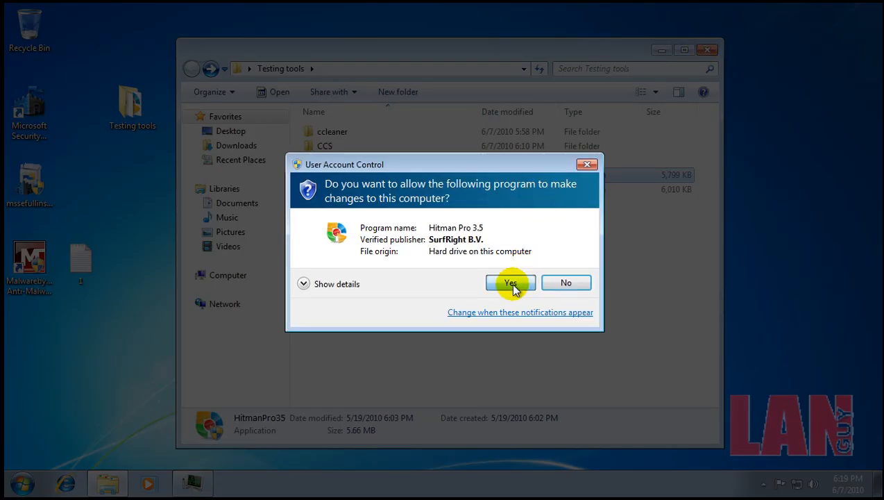
click(511, 283)
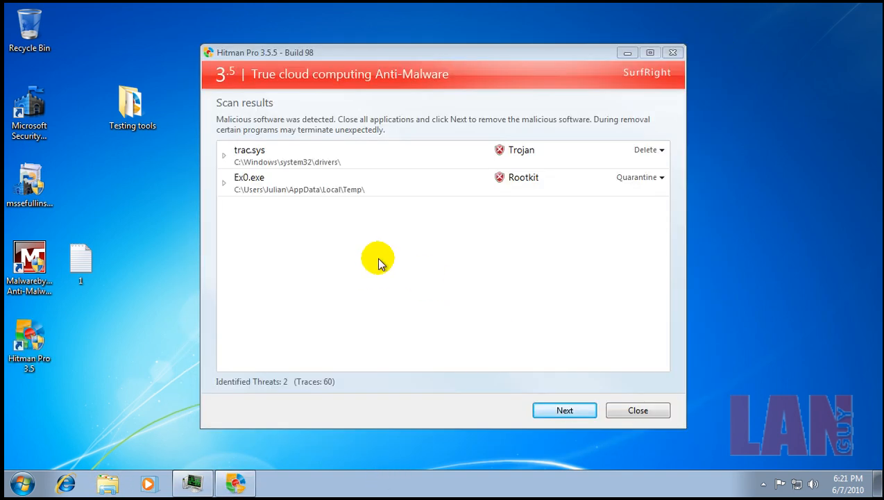
Step: Reveal details marking trac.sys and rootkit Ex0.exe as high-risk cloaked malware
click(225, 154)
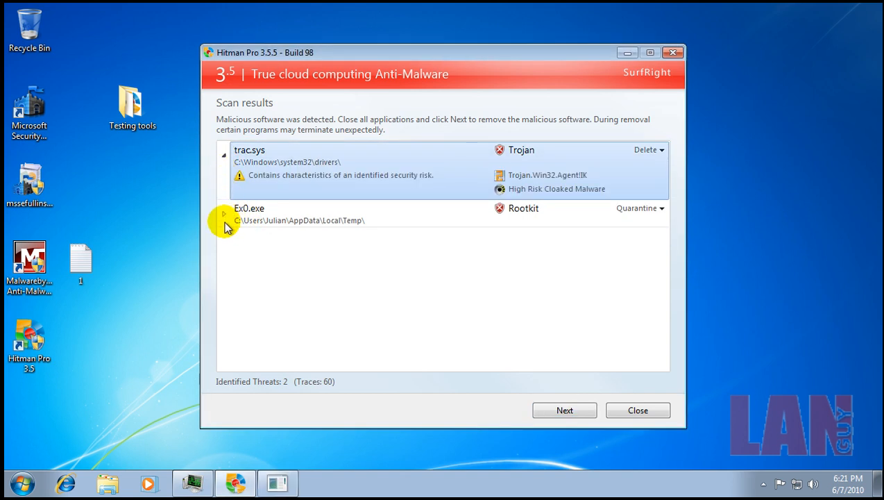
click(223, 214)
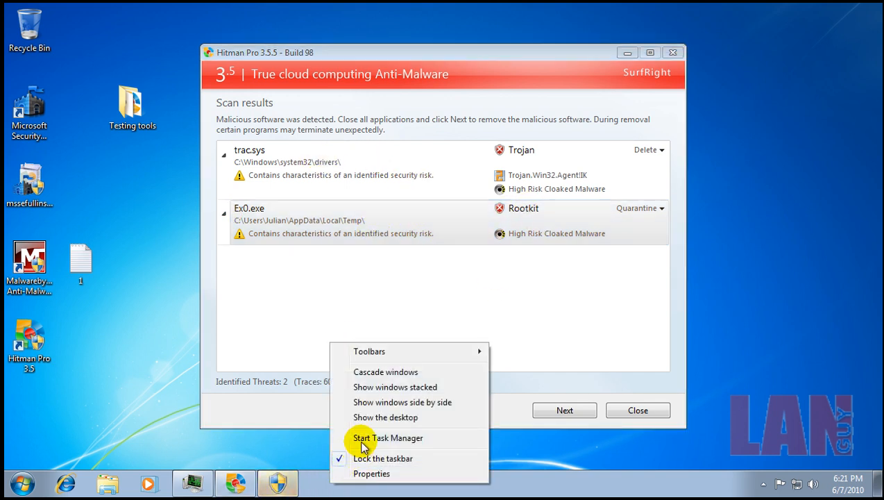
Step: Check running processes in Task Manager, where Ex0.exe appears active
click(387, 437)
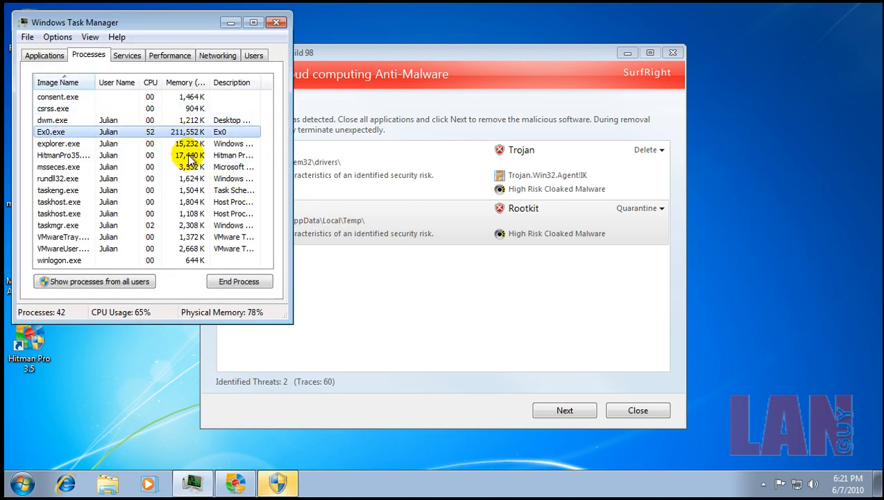
click(239, 280)
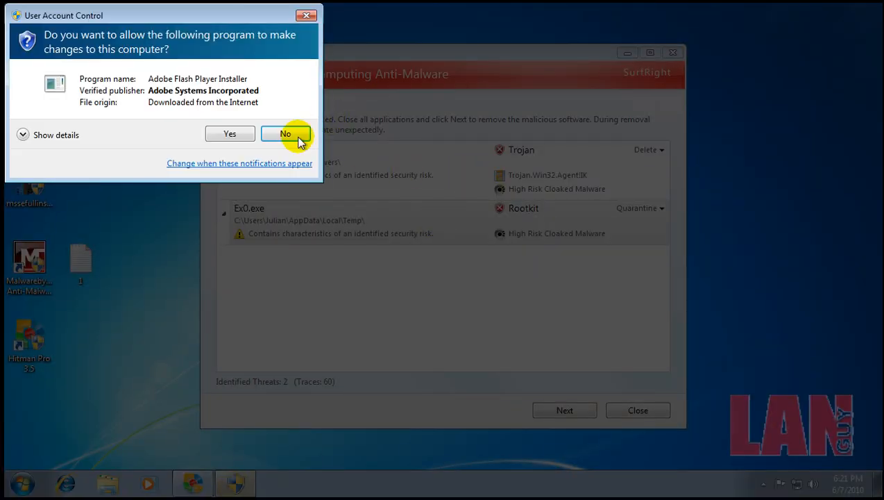
Step: Decline the Adobe Flash Player installer prompt and minimize Hitman Pro to the desktop
click(286, 134)
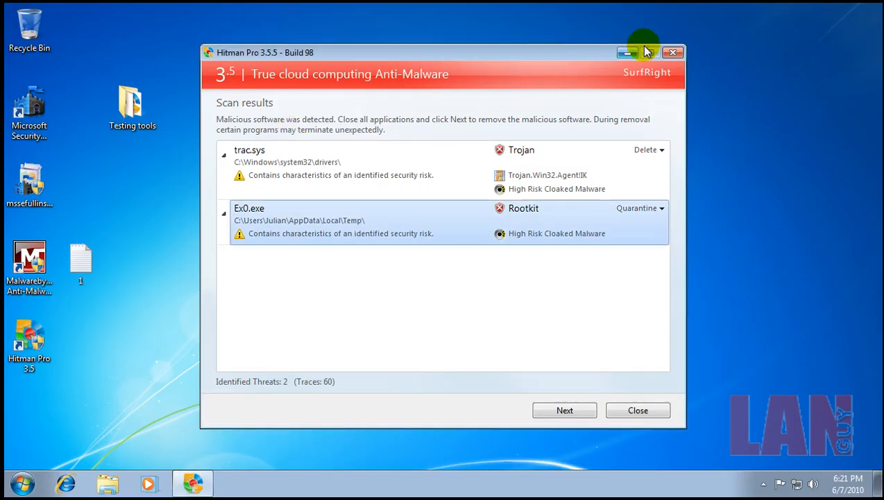
click(672, 53)
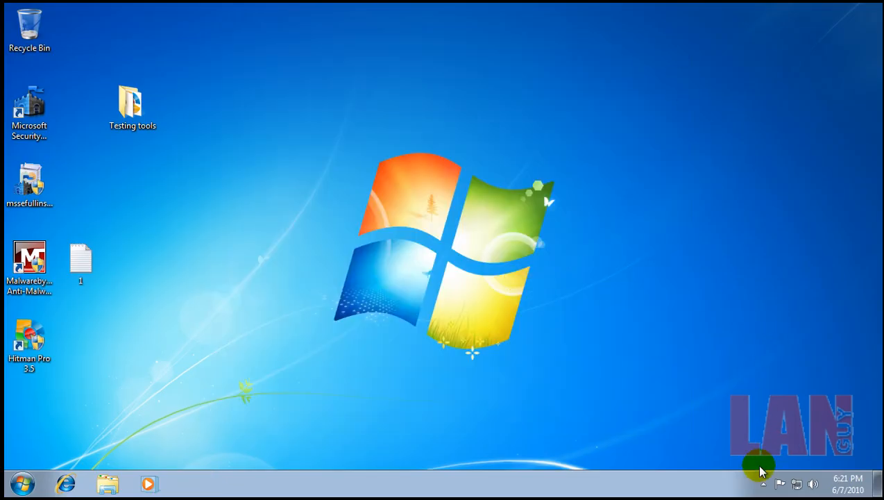
mouse_move(540, 344)
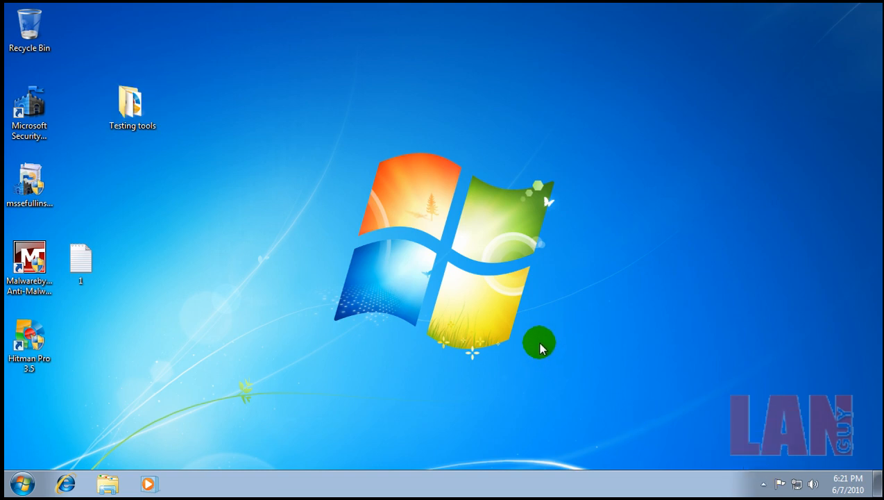
mouse_move(202, 225)
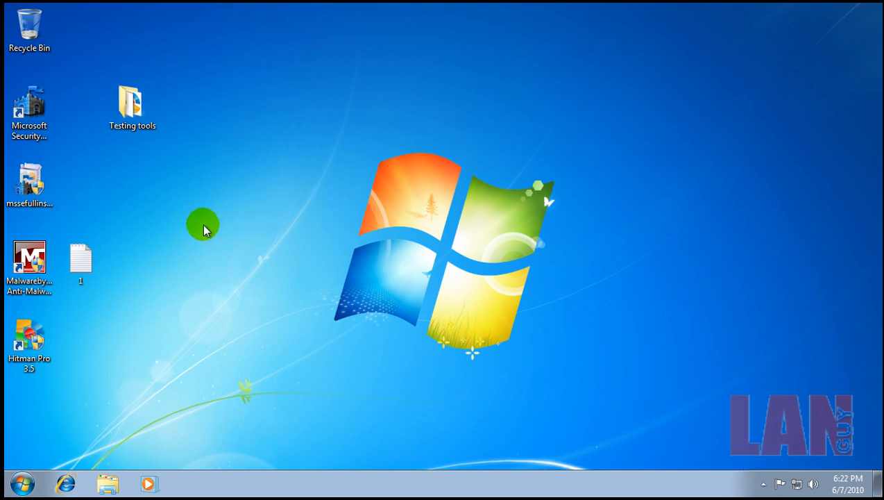
mouse_move(106, 186)
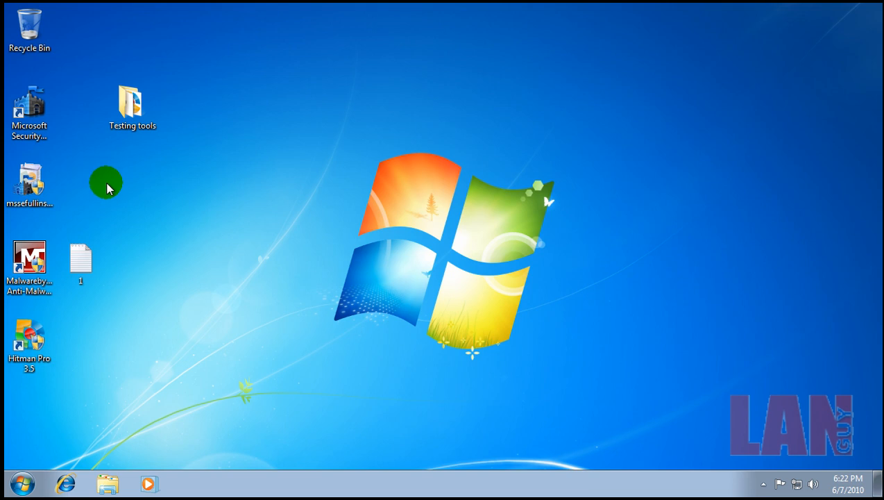
mouse_move(153, 316)
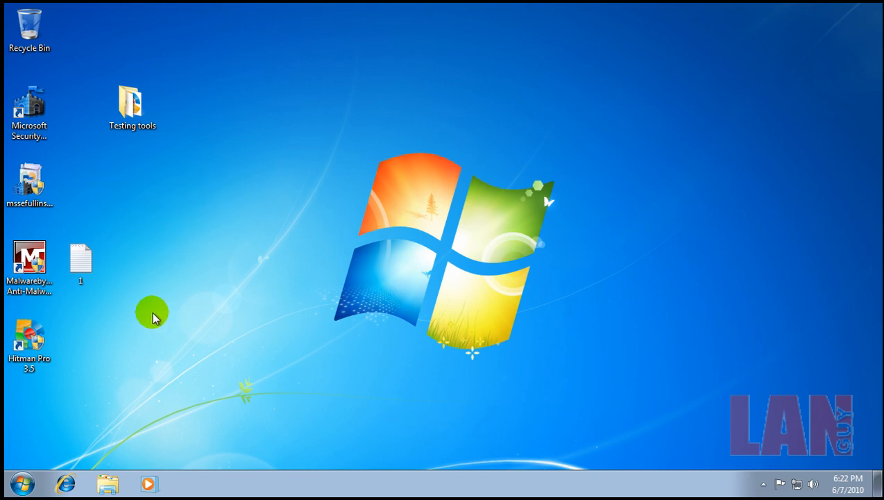
mouse_move(81, 39)
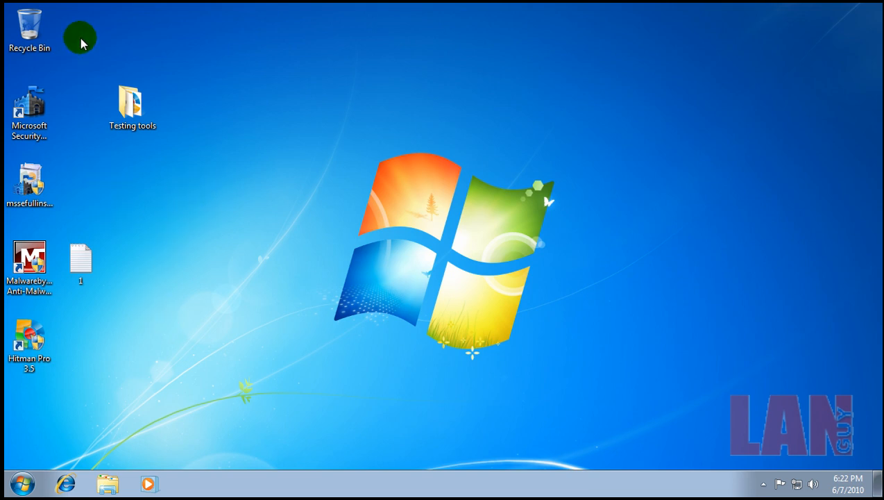